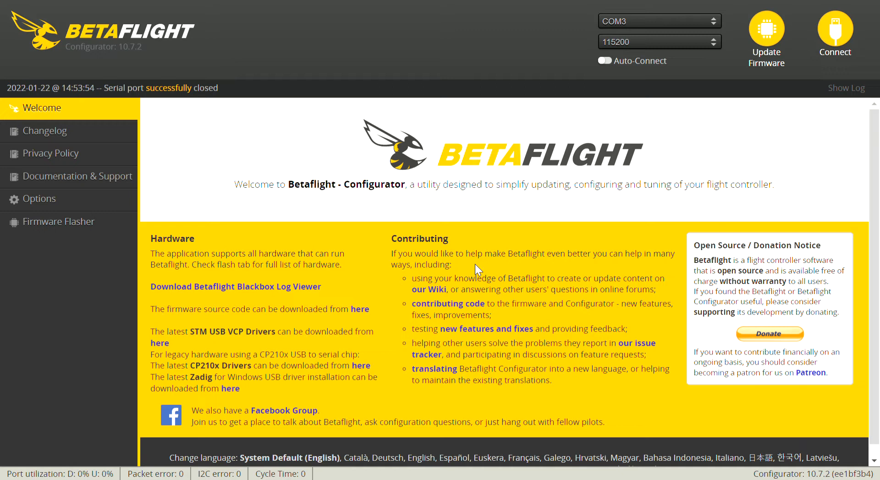
mouse_move(453, 195)
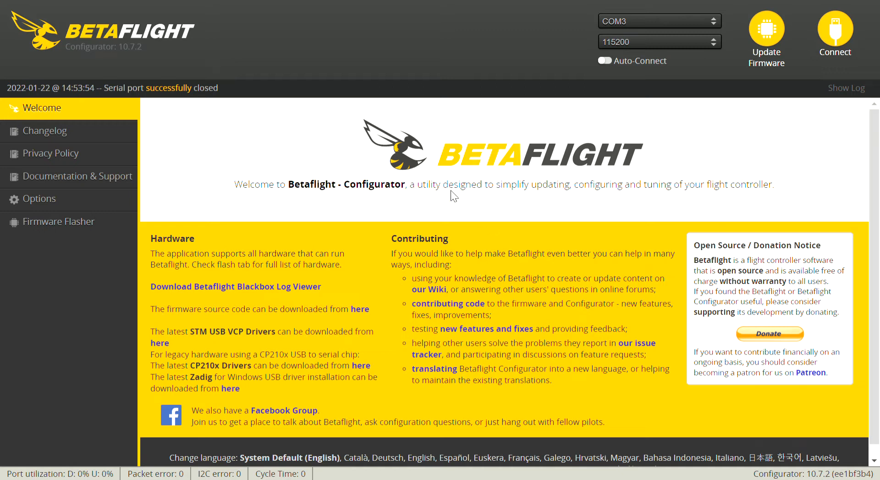
mouse_move(432, 194)
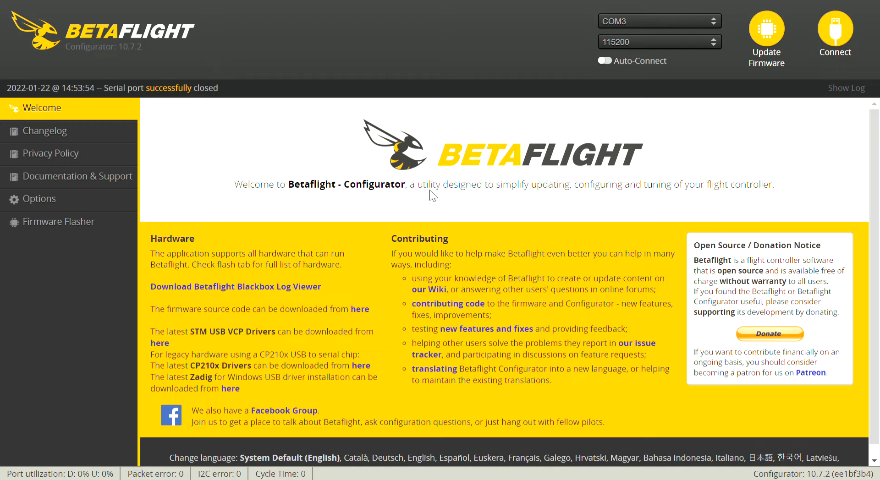
mouse_move(609, 167)
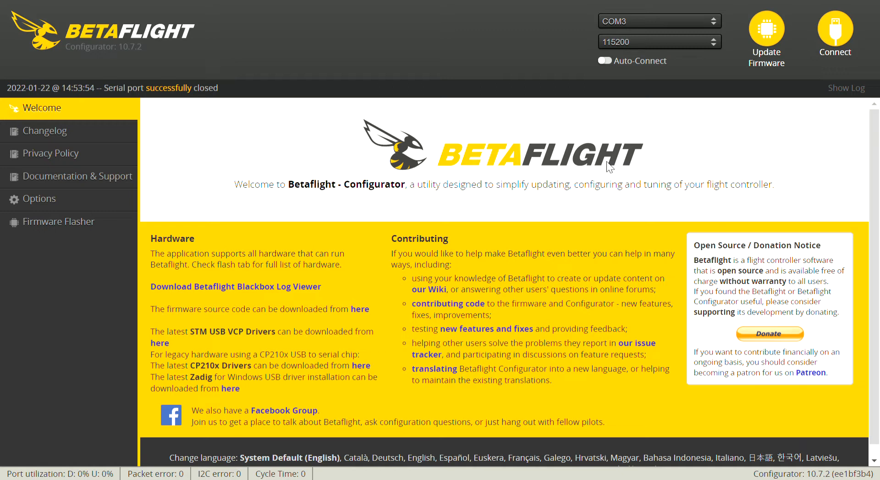
mouse_move(834, 31)
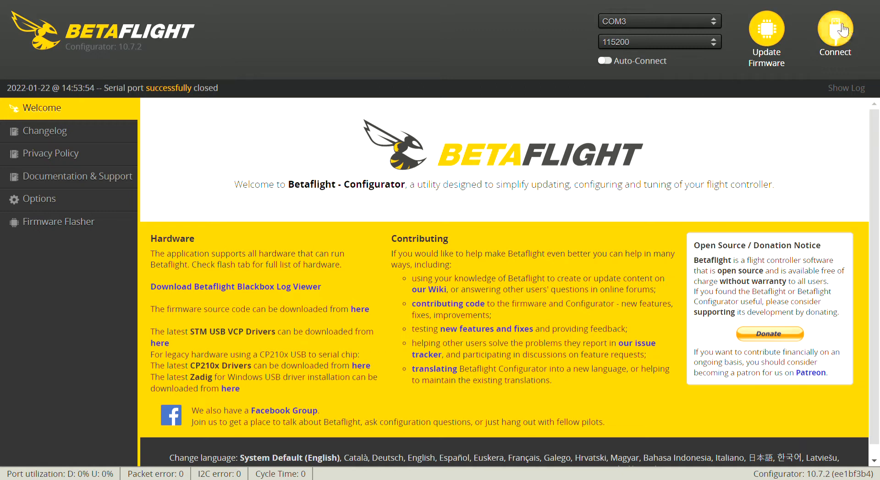
- Connect to the flight controller and go to the PID Tuning page
click(835, 32)
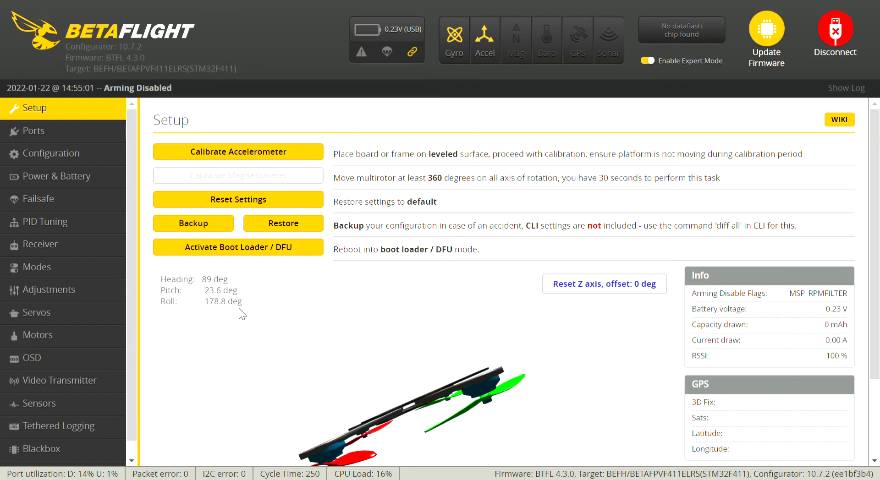
mouse_move(188, 275)
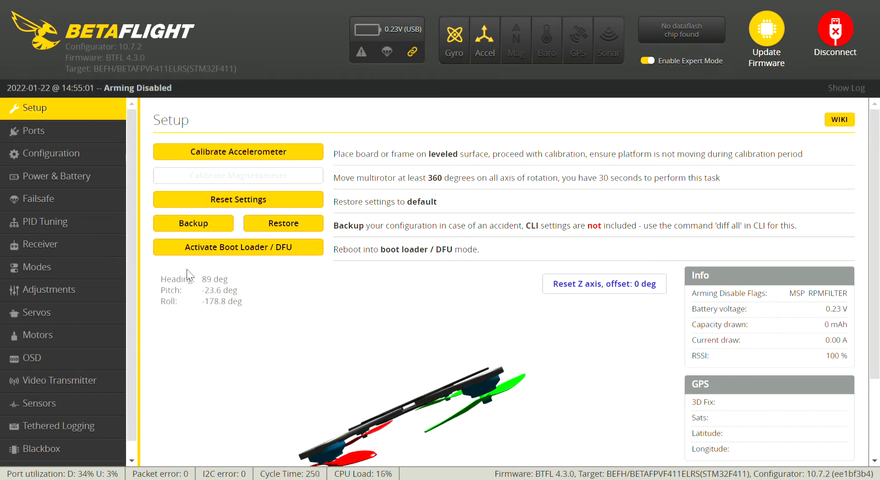
click(45, 222)
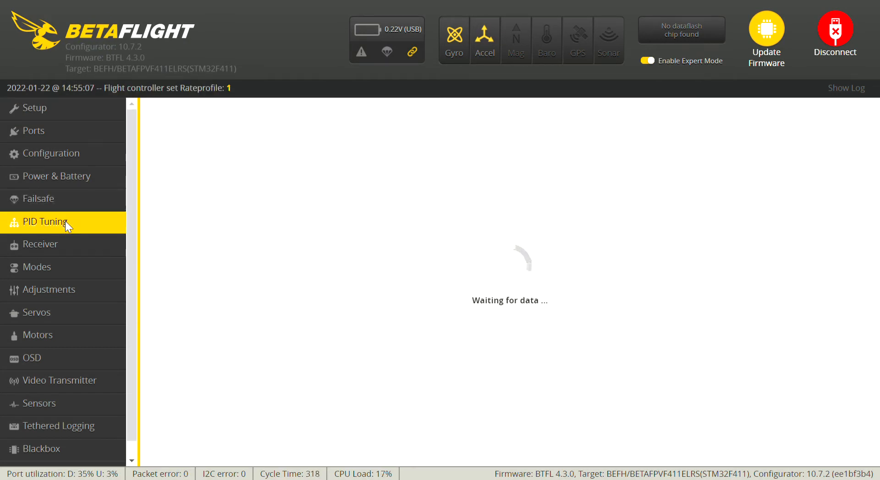
click(45, 221)
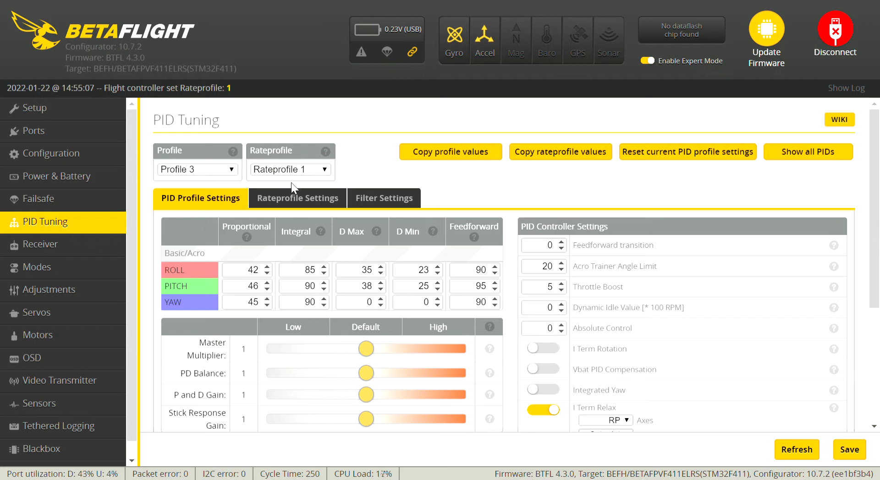
mouse_move(311, 212)
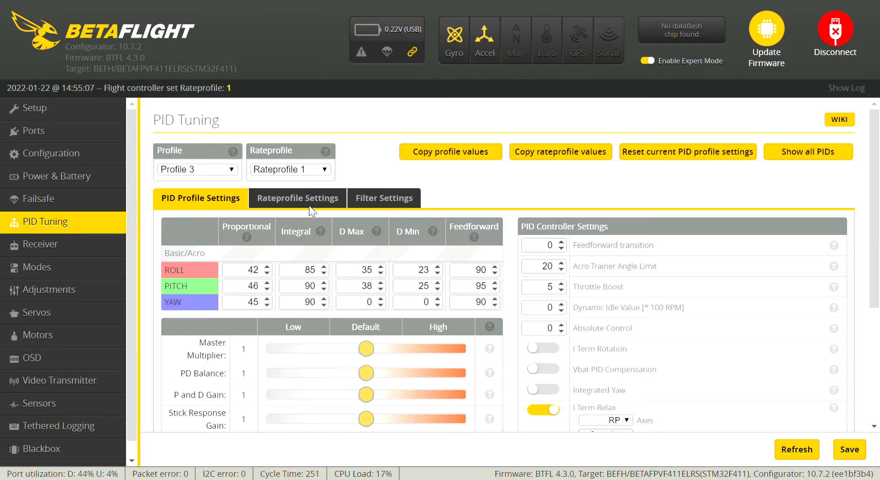
mouse_move(379, 180)
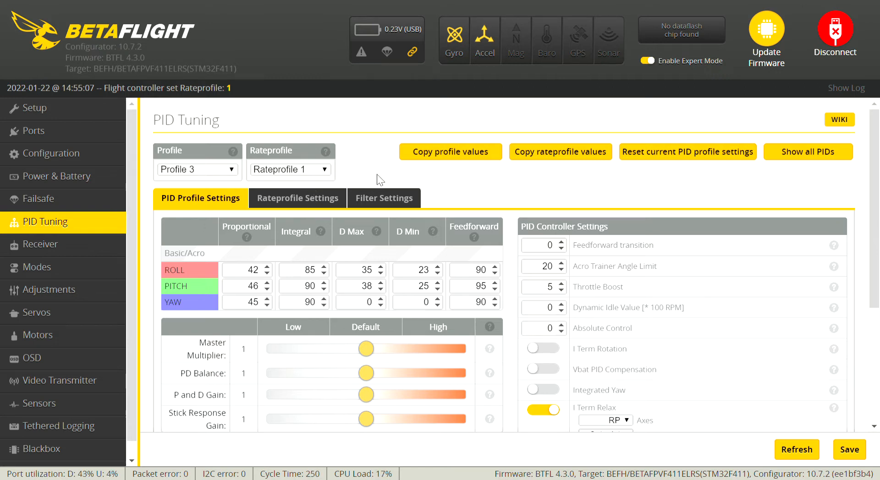
scroll(down, 3)
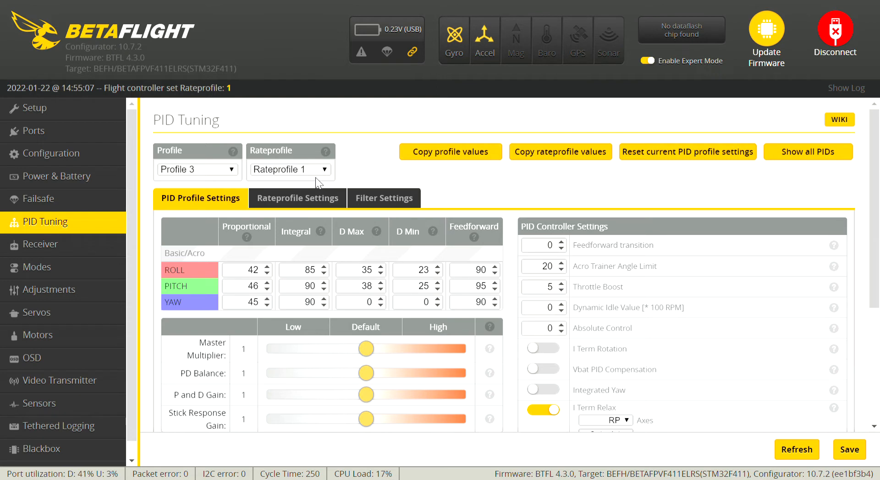
mouse_move(347, 172)
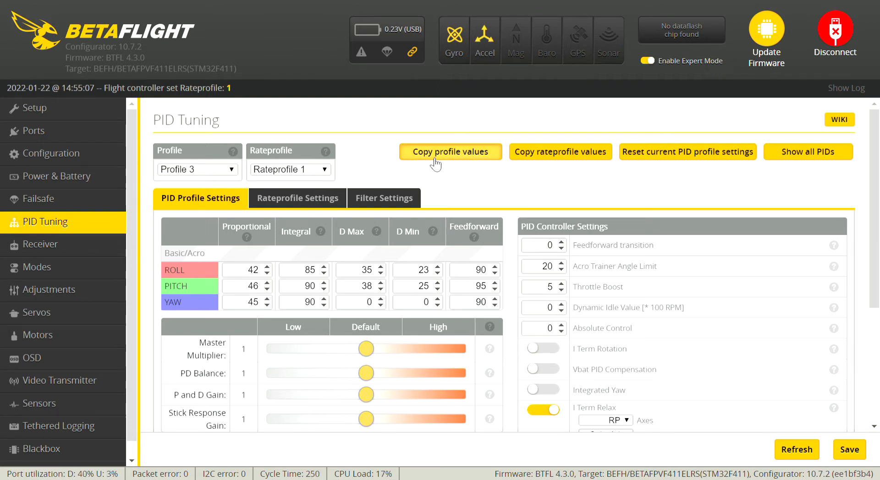
click(449, 152)
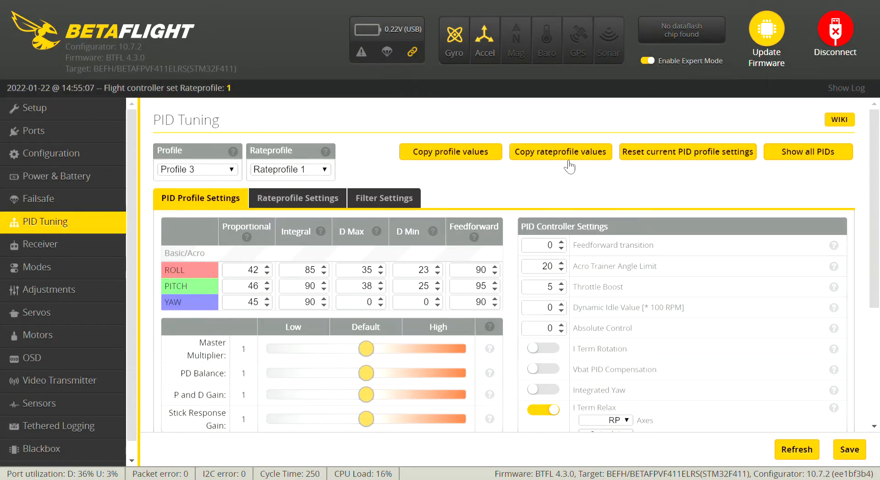
click(559, 151)
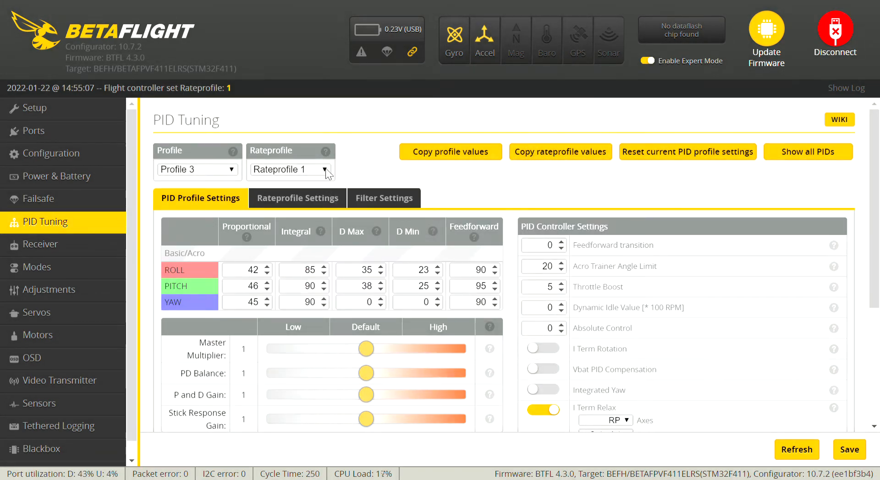
click(289, 169)
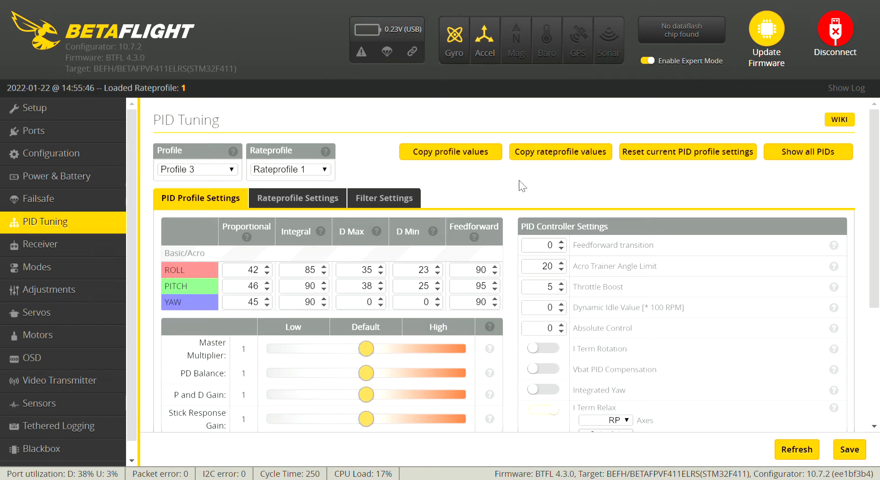
click(542, 410)
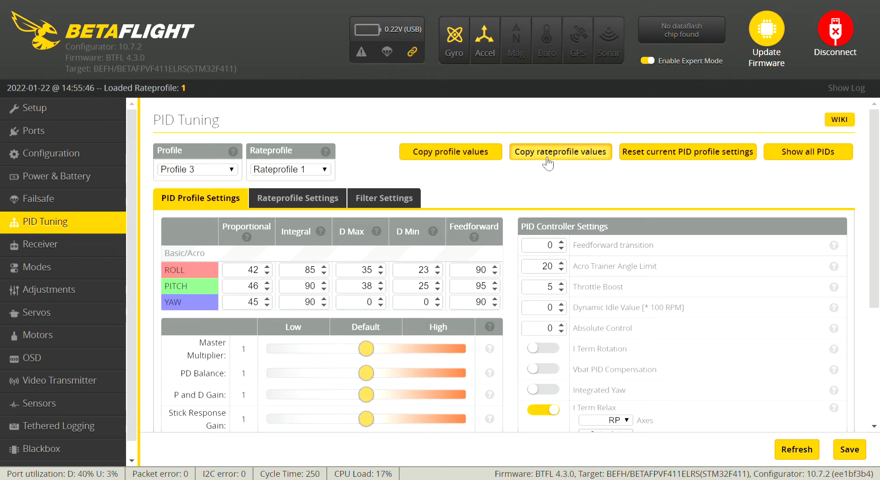
click(560, 152)
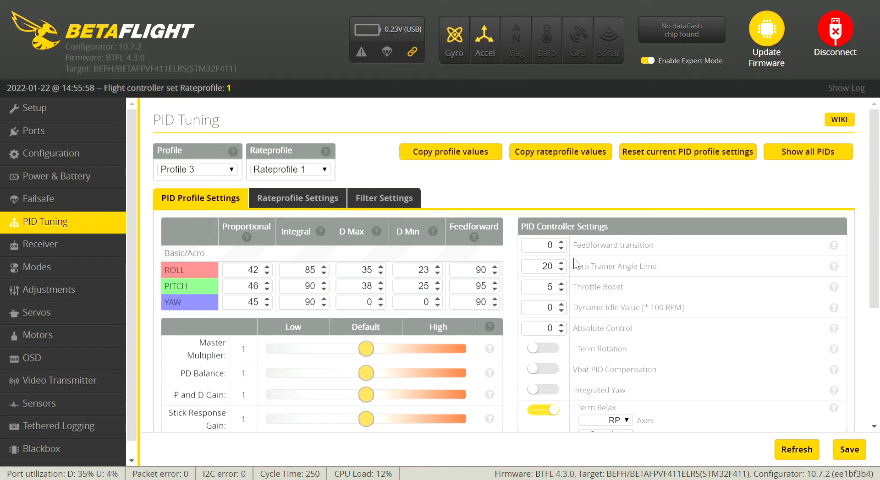
mouse_move(306, 166)
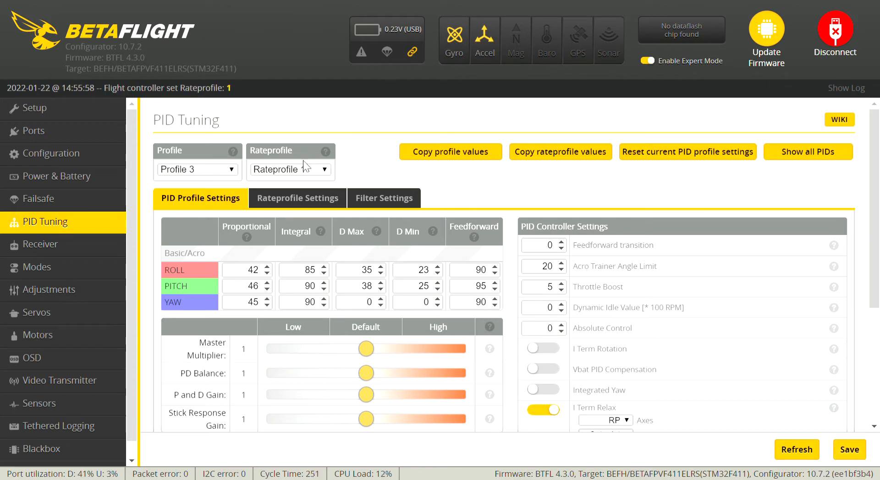
- Show Rateprofile 1's settings and select its 100% SCALE throttle limit value
click(290, 169)
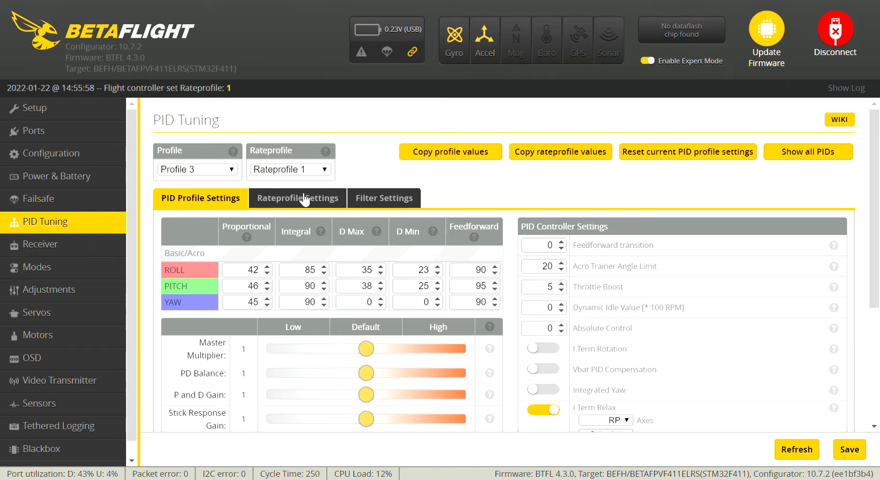
mouse_move(427, 186)
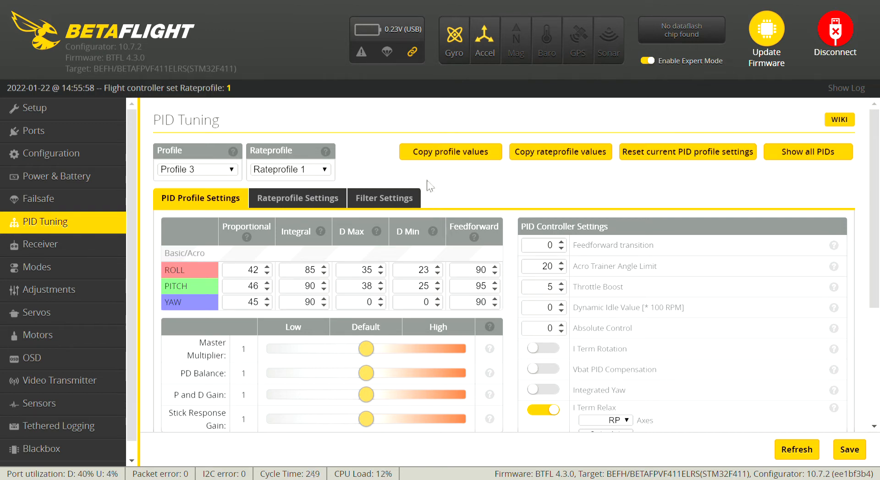
click(297, 198)
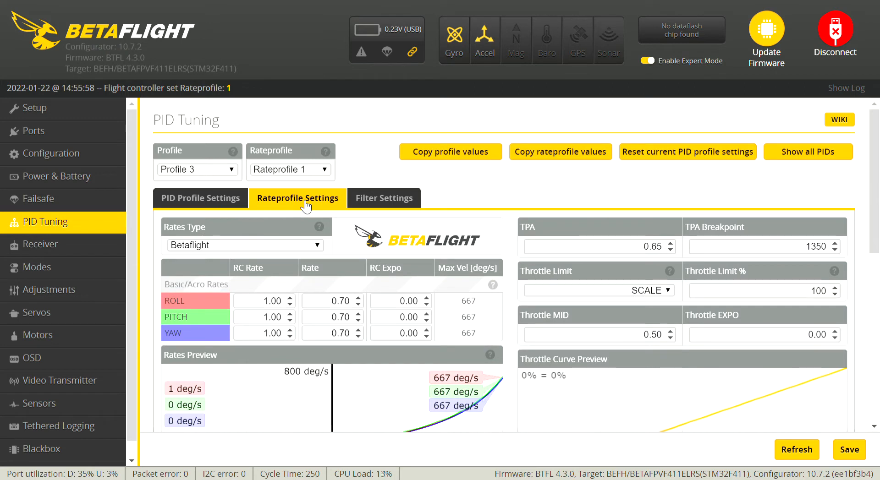
mouse_move(586, 288)
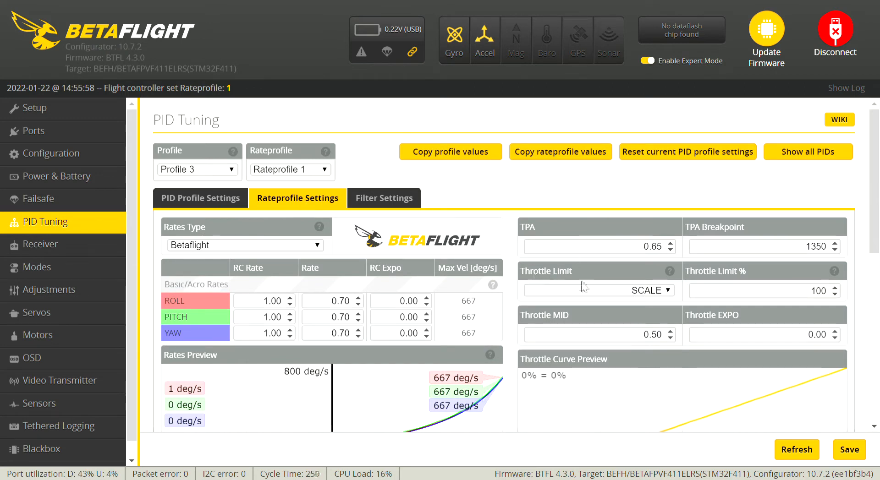
mouse_move(569, 296)
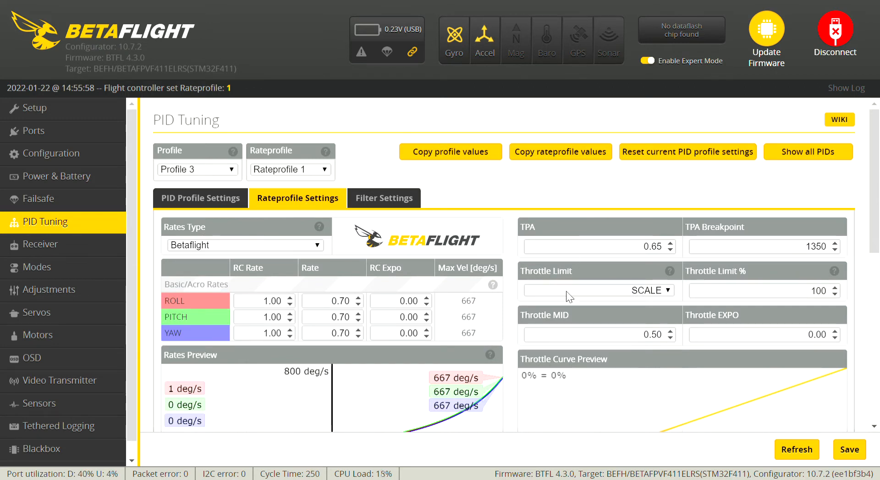
mouse_move(568, 317)
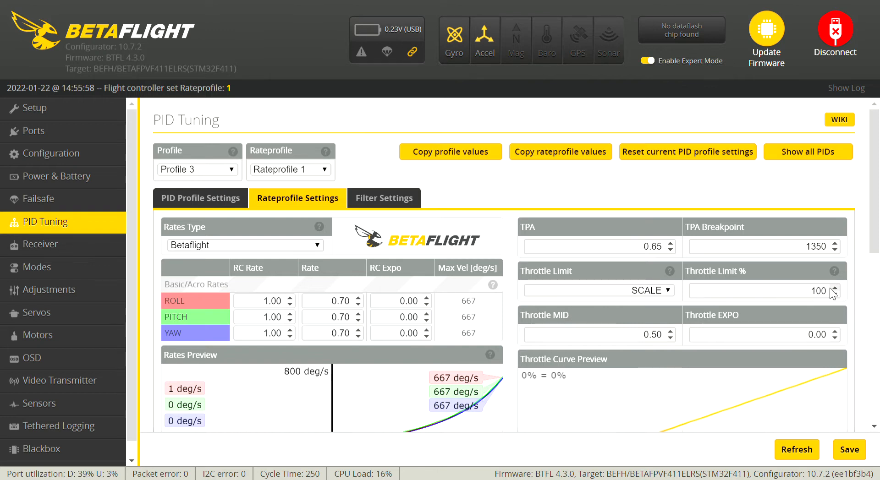
triple_click(817, 290)
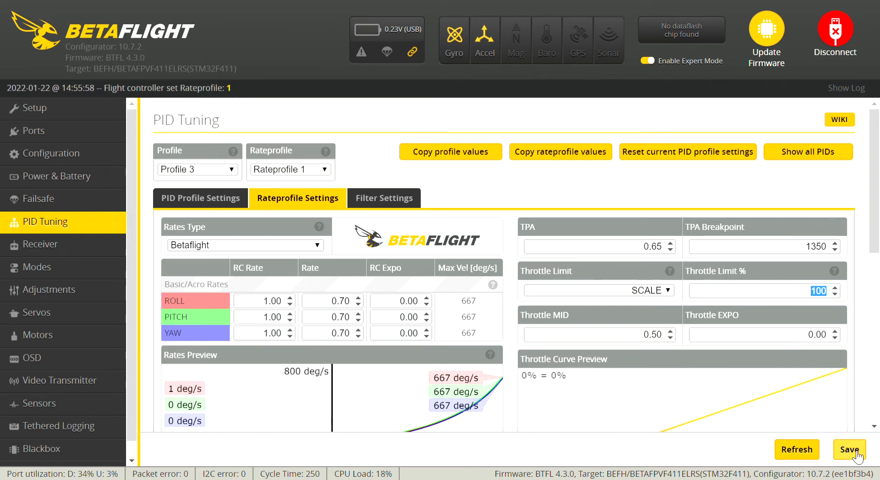
- Switch to Rateprofile 2, lower its throttle limit to 75%, and save
click(849, 449)
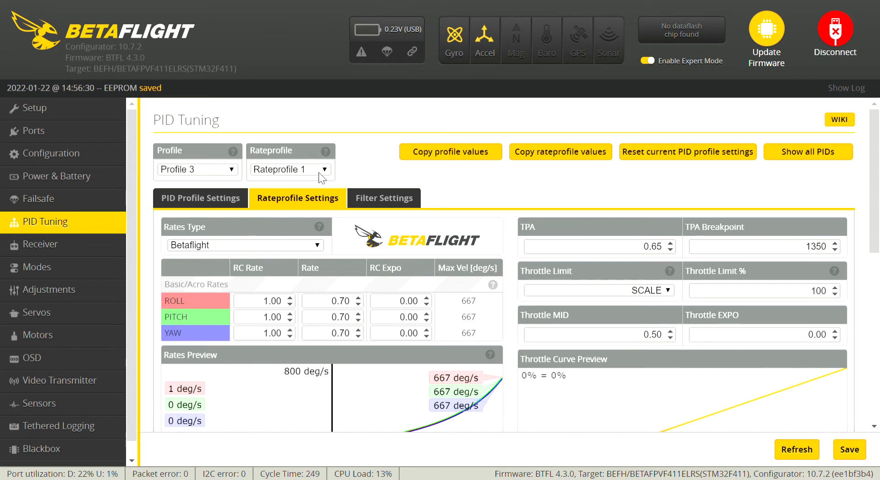
click(289, 169)
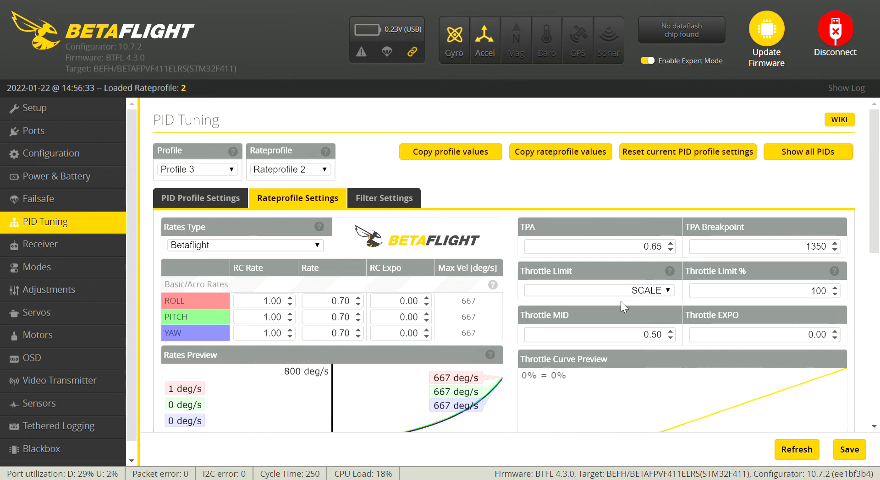
mouse_move(762, 287)
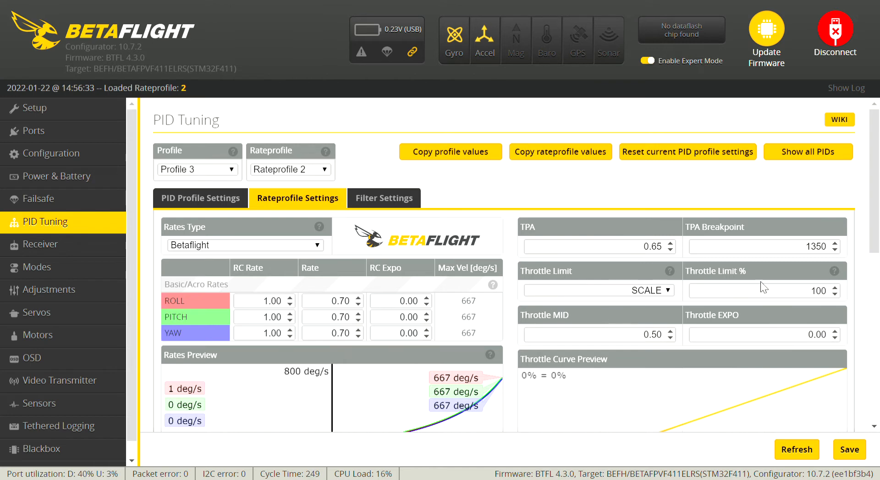
click(835, 295)
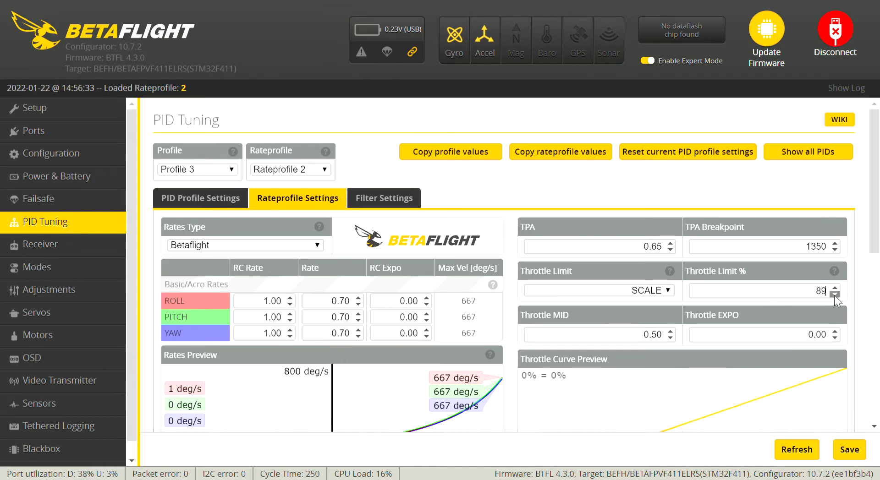
click(835, 294)
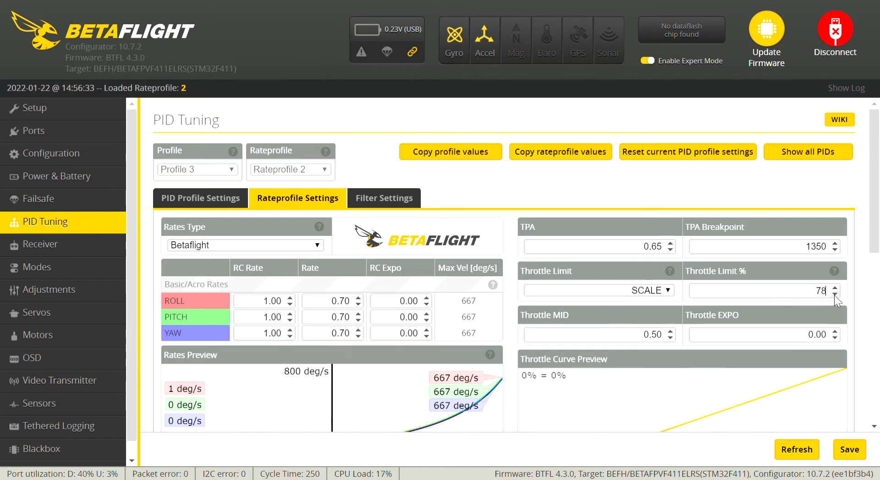
click(836, 294)
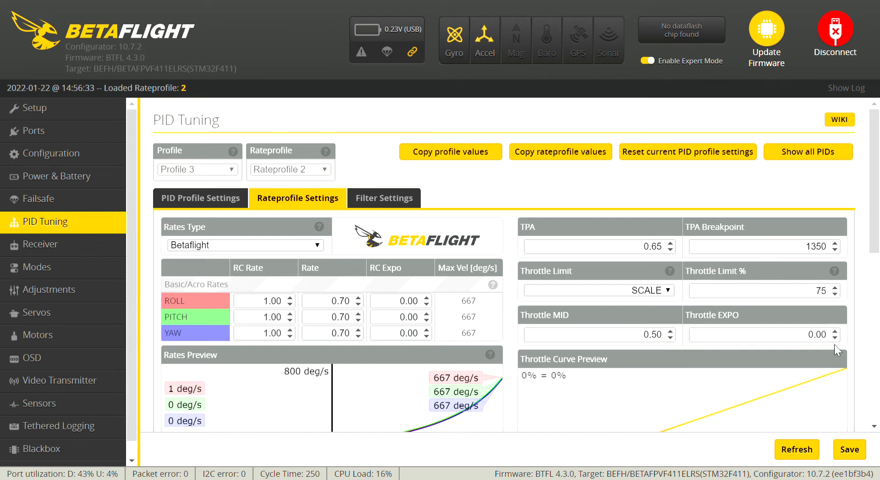
mouse_move(853, 443)
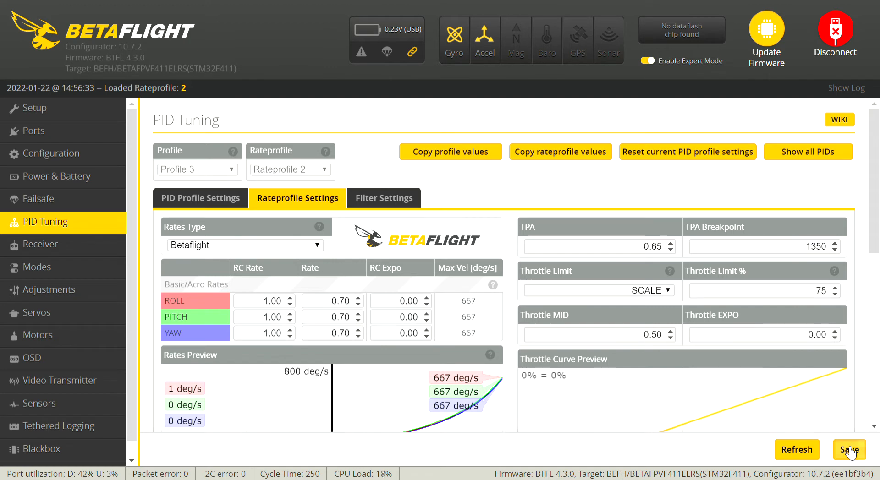
click(849, 450)
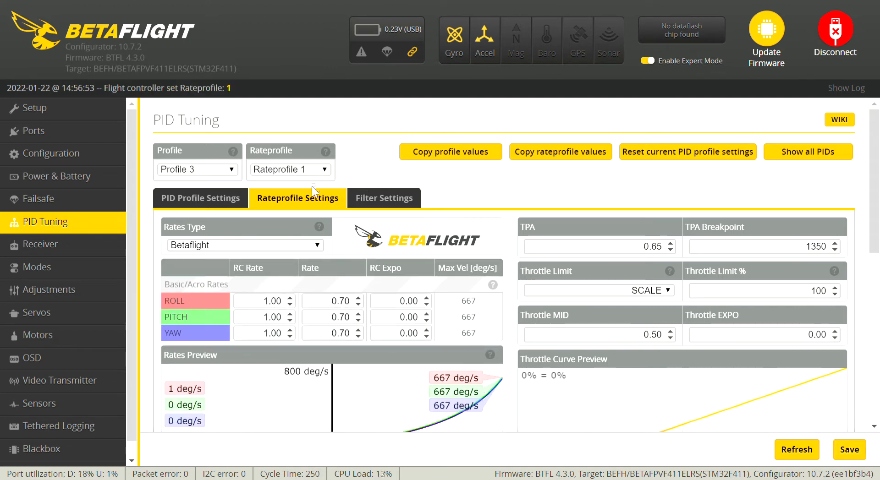
- Select Rateprofile 3 and step its throttle limit down to about 55%
click(289, 169)
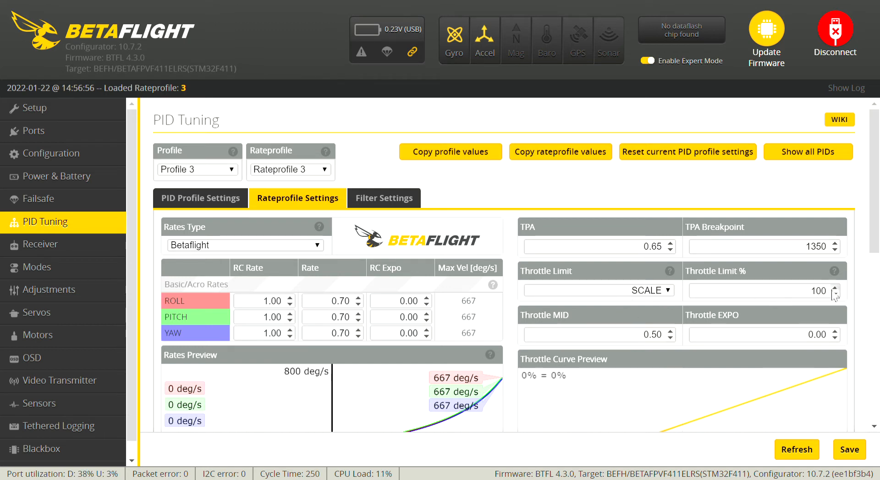
click(835, 294)
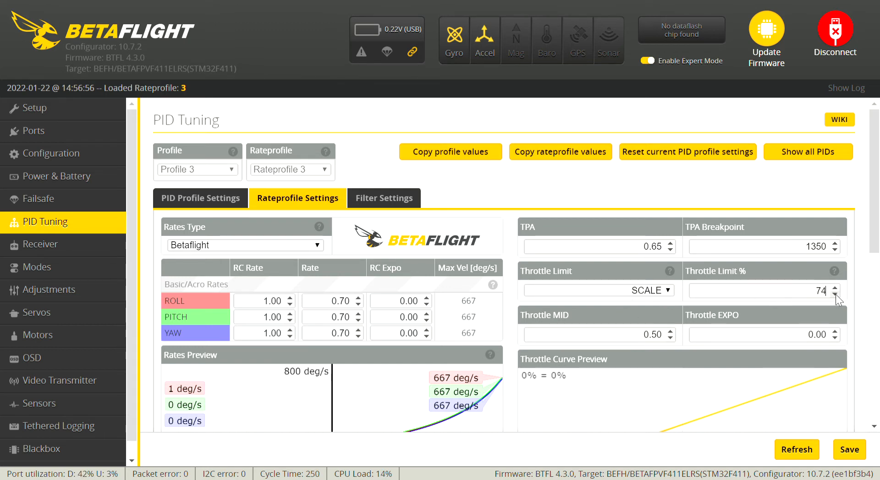
click(835, 294)
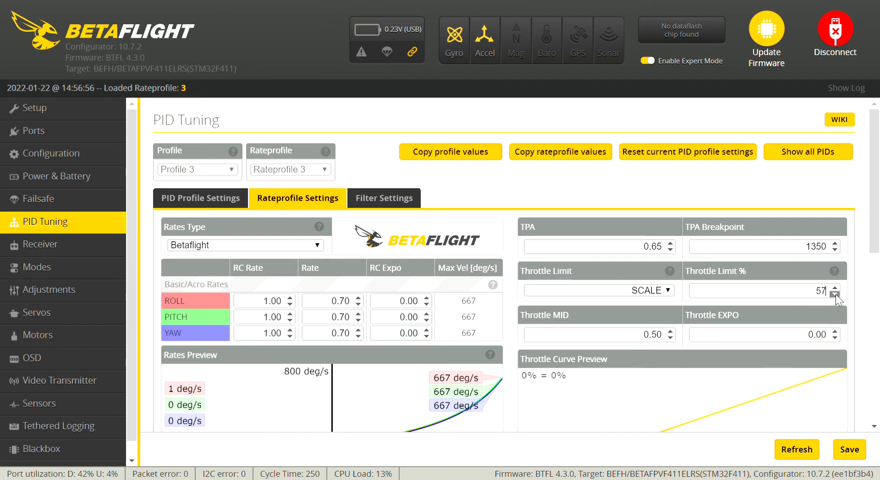
click(835, 294)
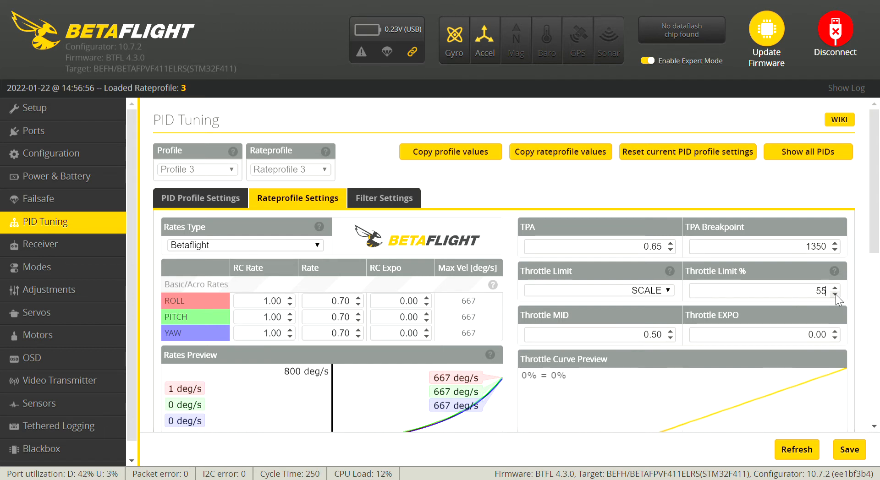
click(835, 294)
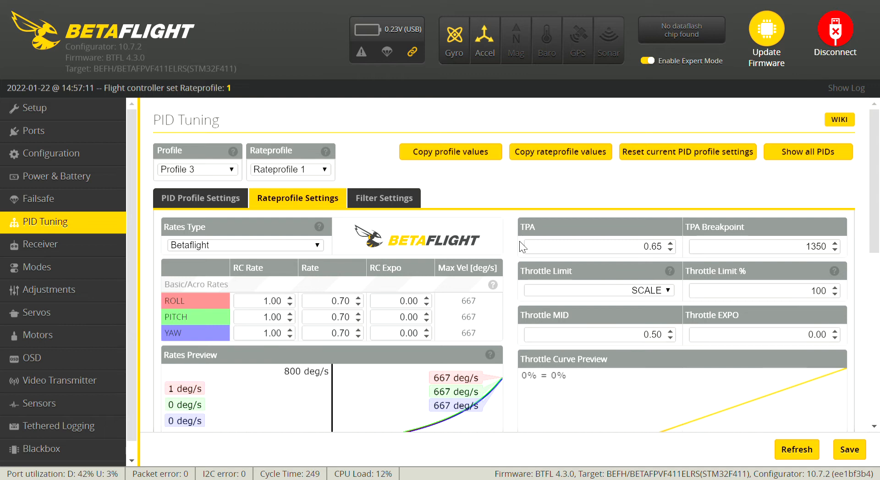
mouse_move(624, 248)
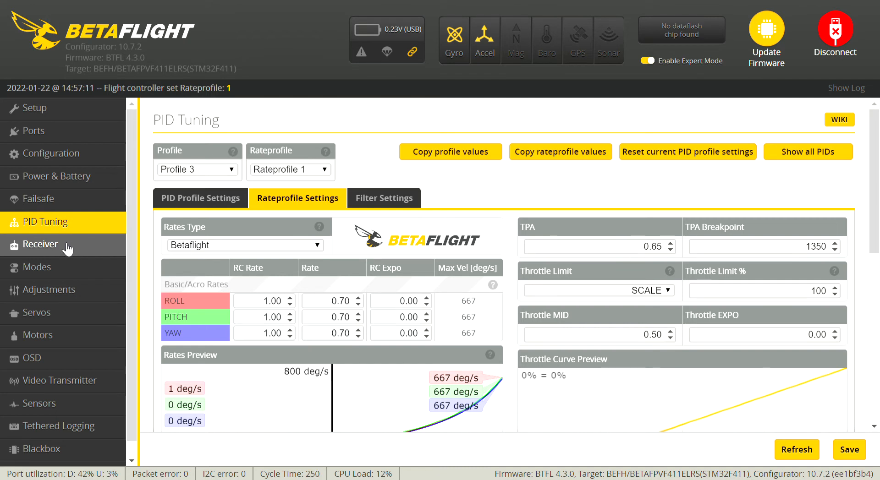
- Toggle Expert Mode off and on, save the rate settings, and disconnect
click(647, 60)
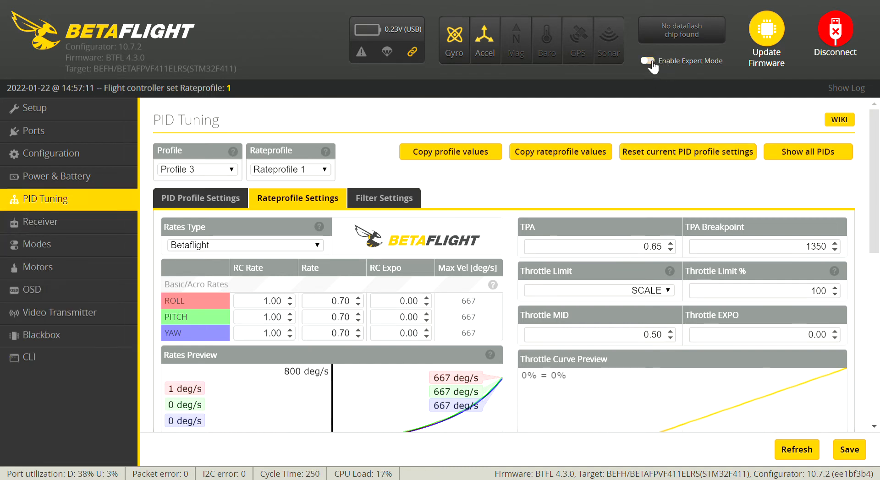
click(647, 61)
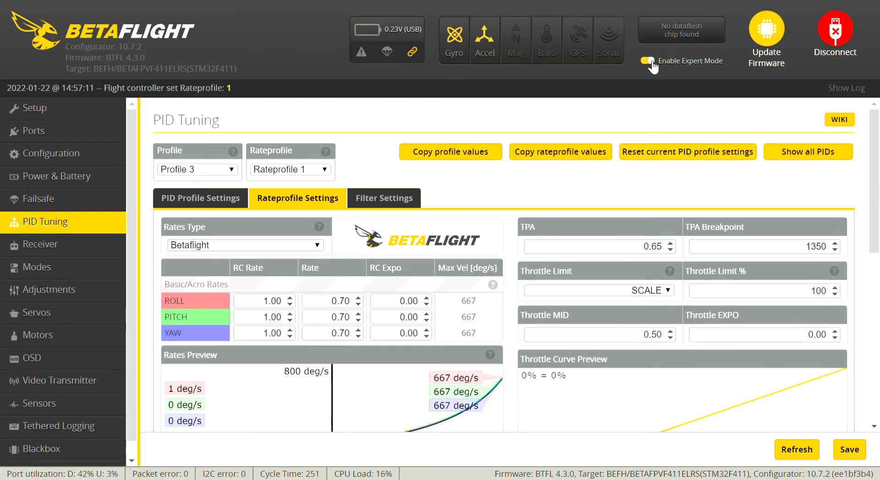
click(647, 61)
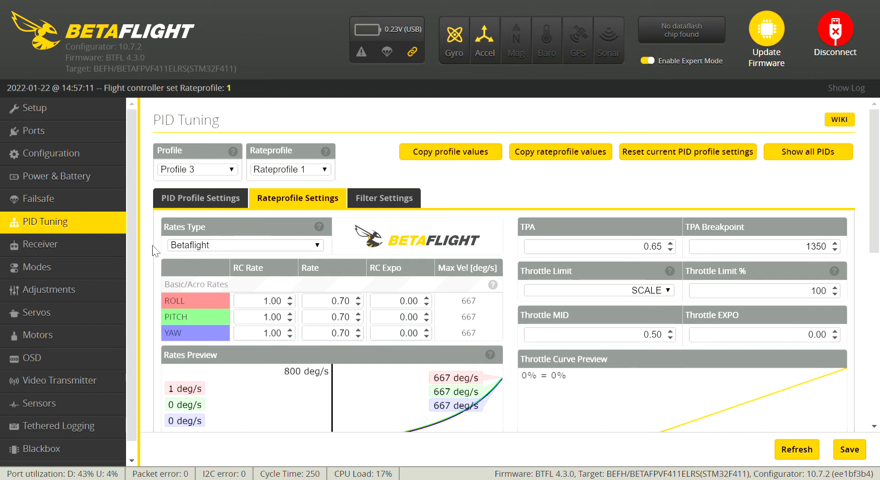
mouse_move(60, 290)
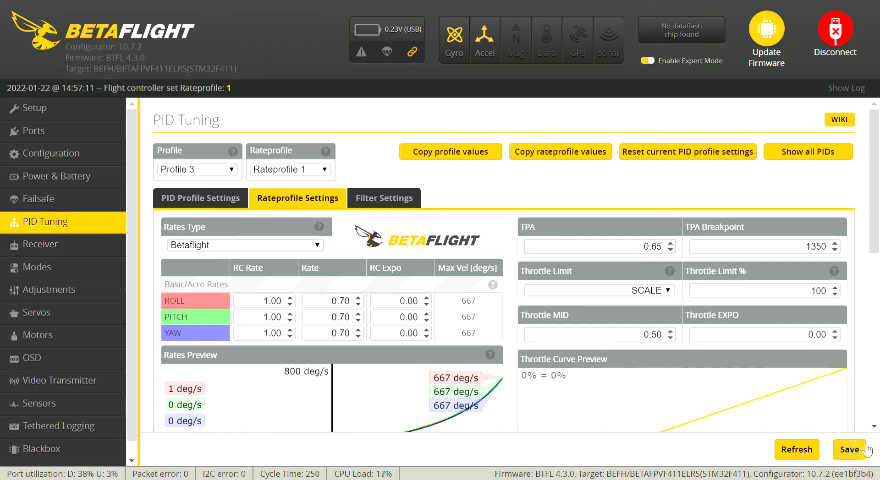
click(835, 32)
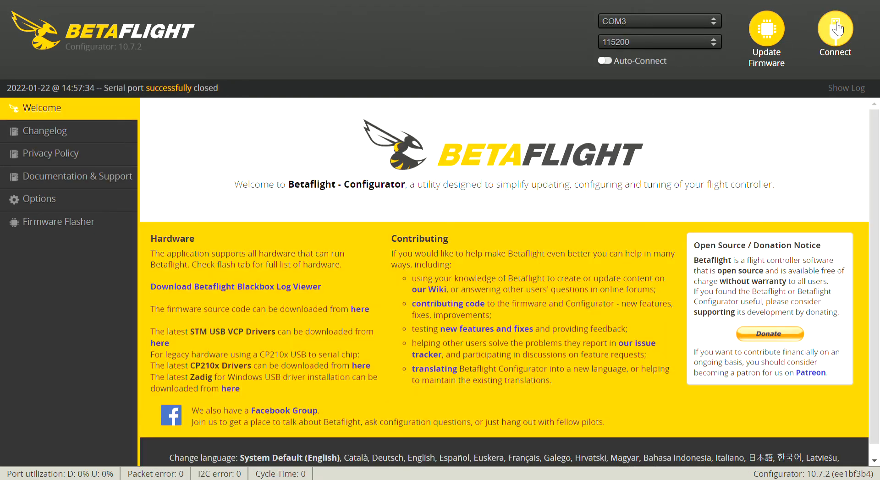
- Reconnect to the flight controller and view the Adjustments page
click(835, 33)
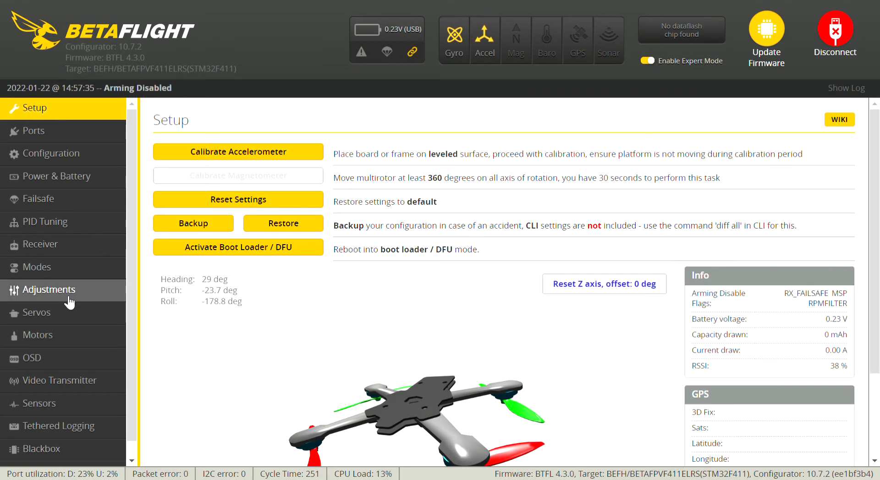
click(50, 290)
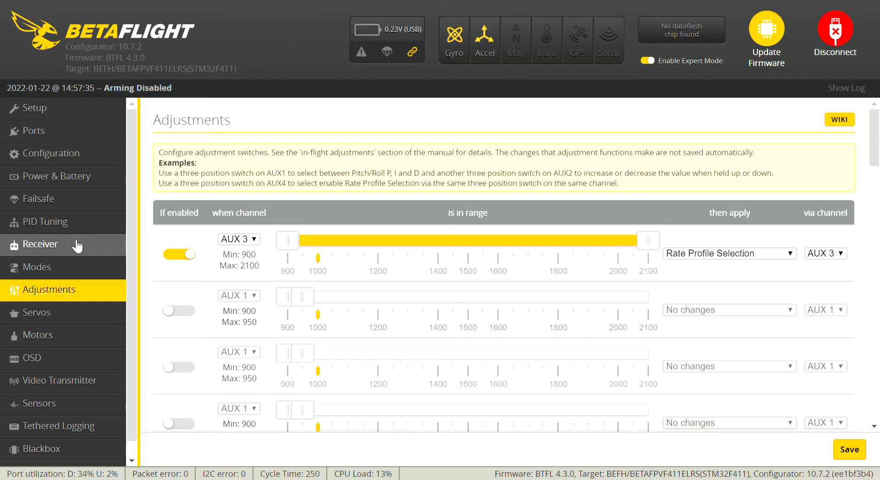
click(41, 244)
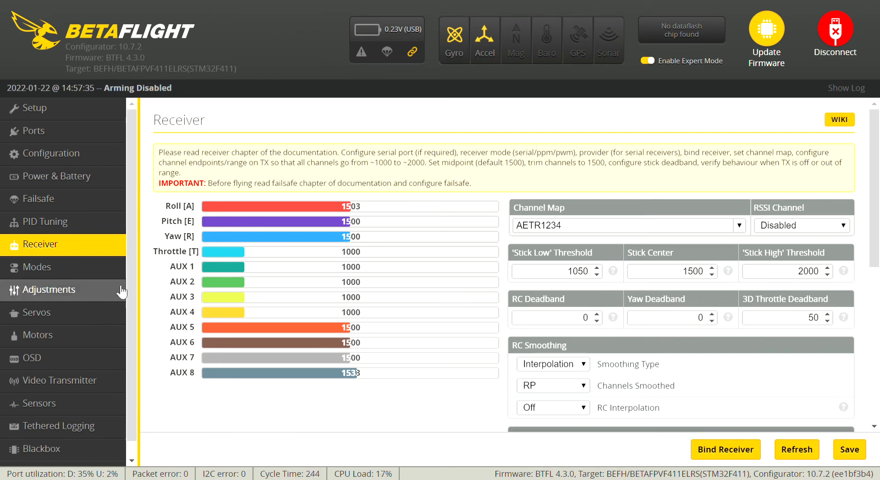
click(53, 289)
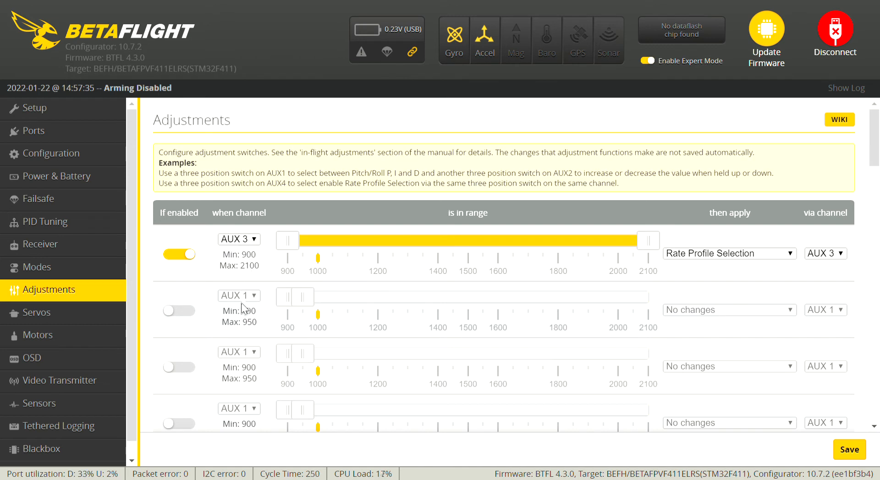
- Enable adjustment row 2 as AUX 3 Rate Profile Selection over 900–2100
click(178, 311)
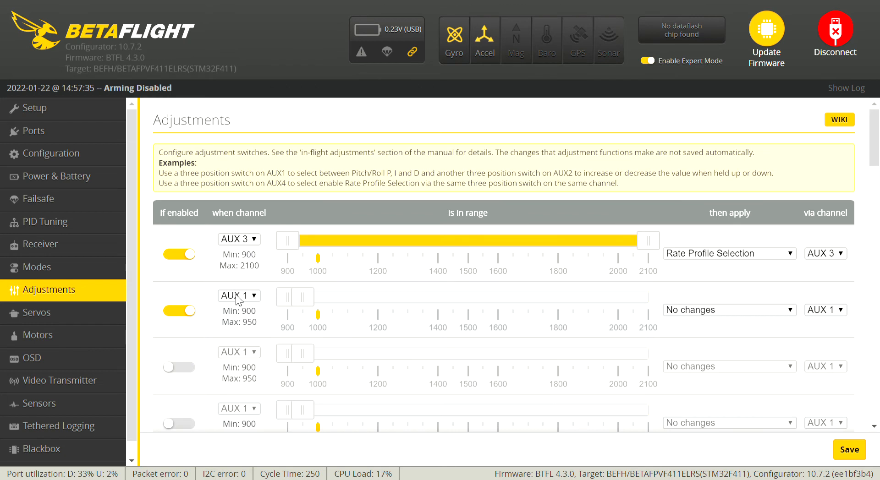
click(238, 295)
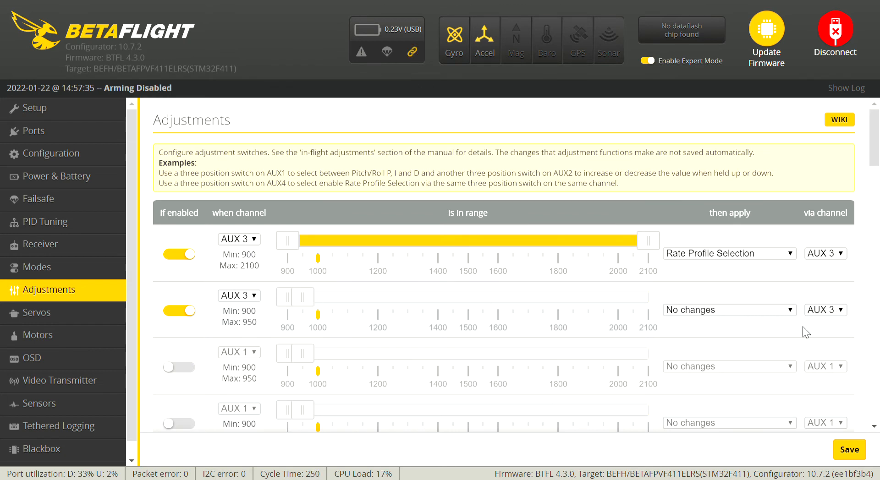
mouse_move(720, 233)
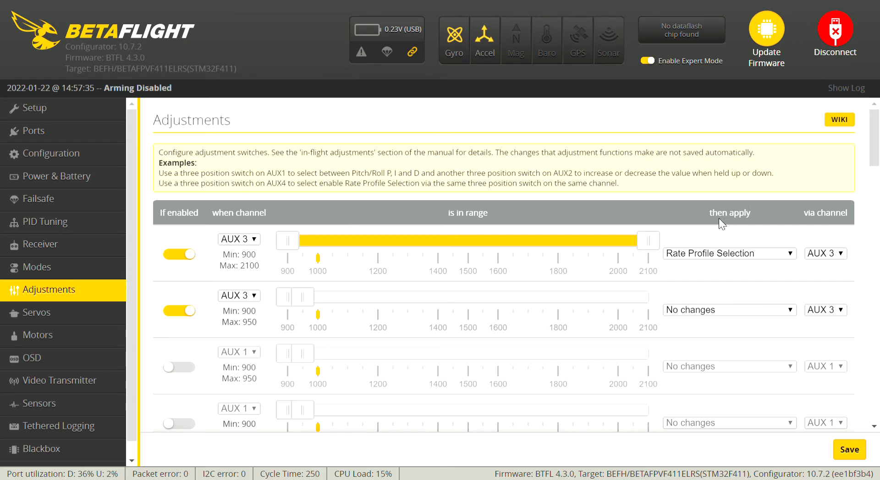
click(728, 310)
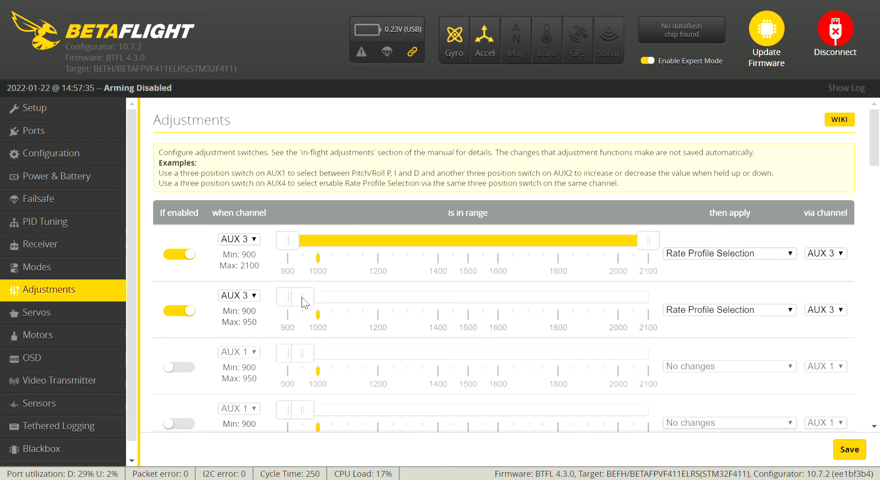
drag(303, 297, 648, 297)
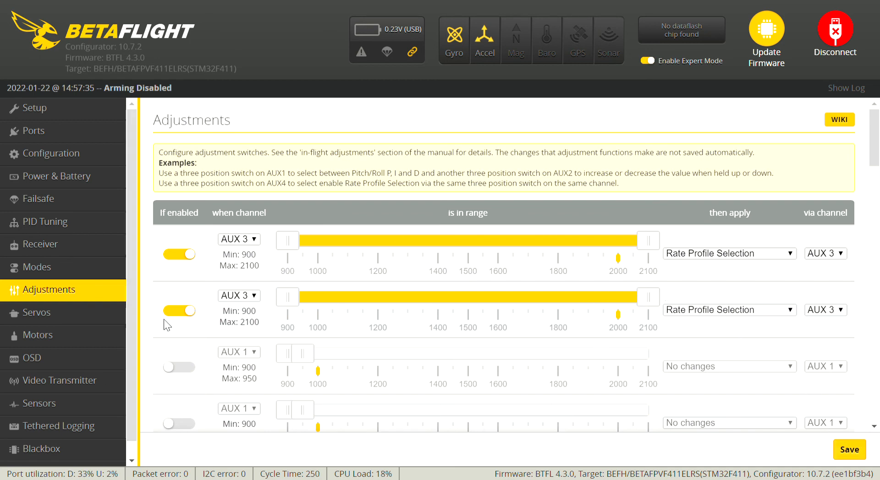
- Disable the duplicate second adjustment, save, and disconnect from the flight controller
click(179, 311)
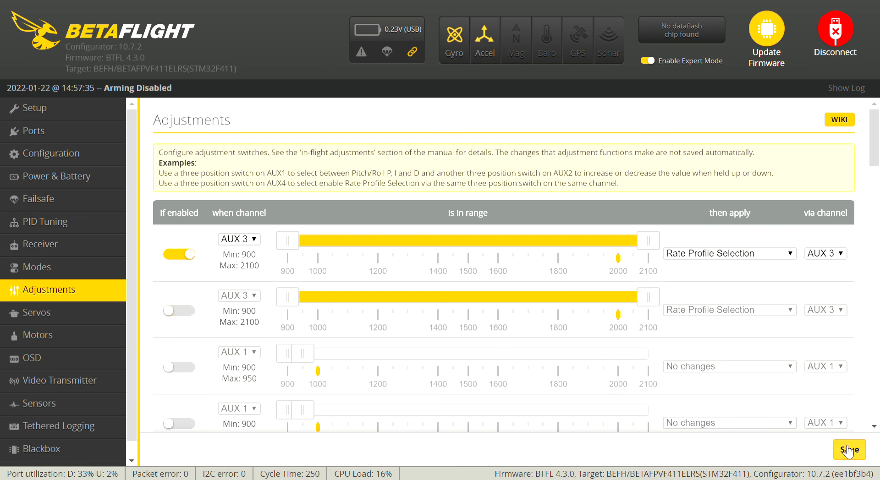
click(849, 449)
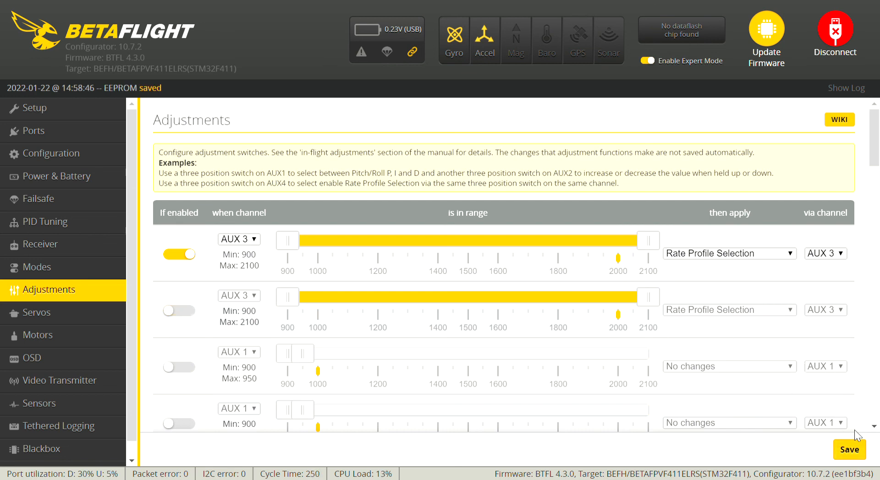
mouse_move(555, 147)
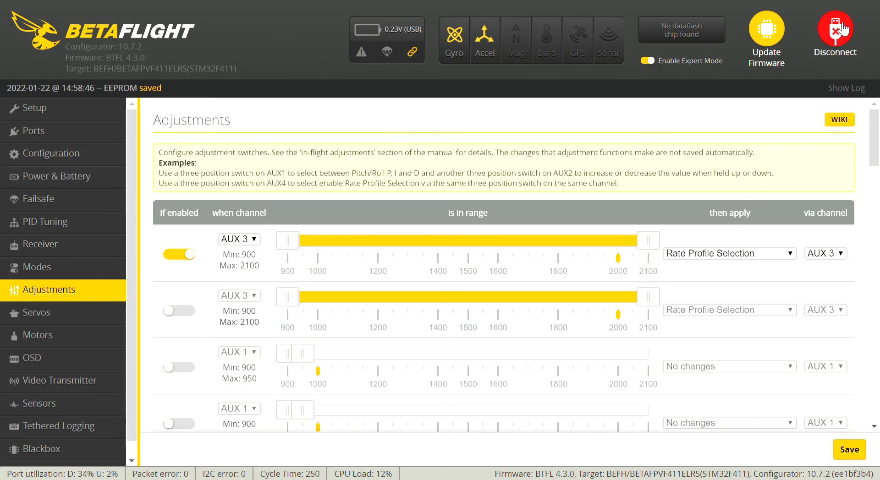
click(834, 31)
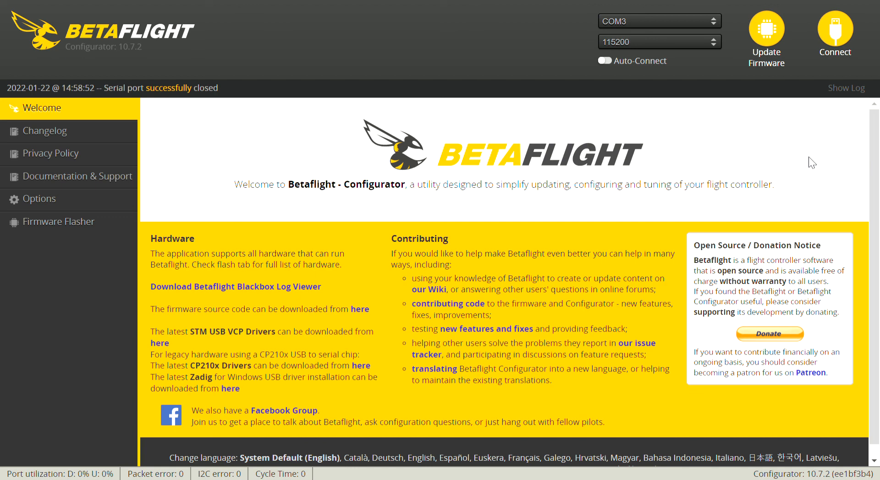